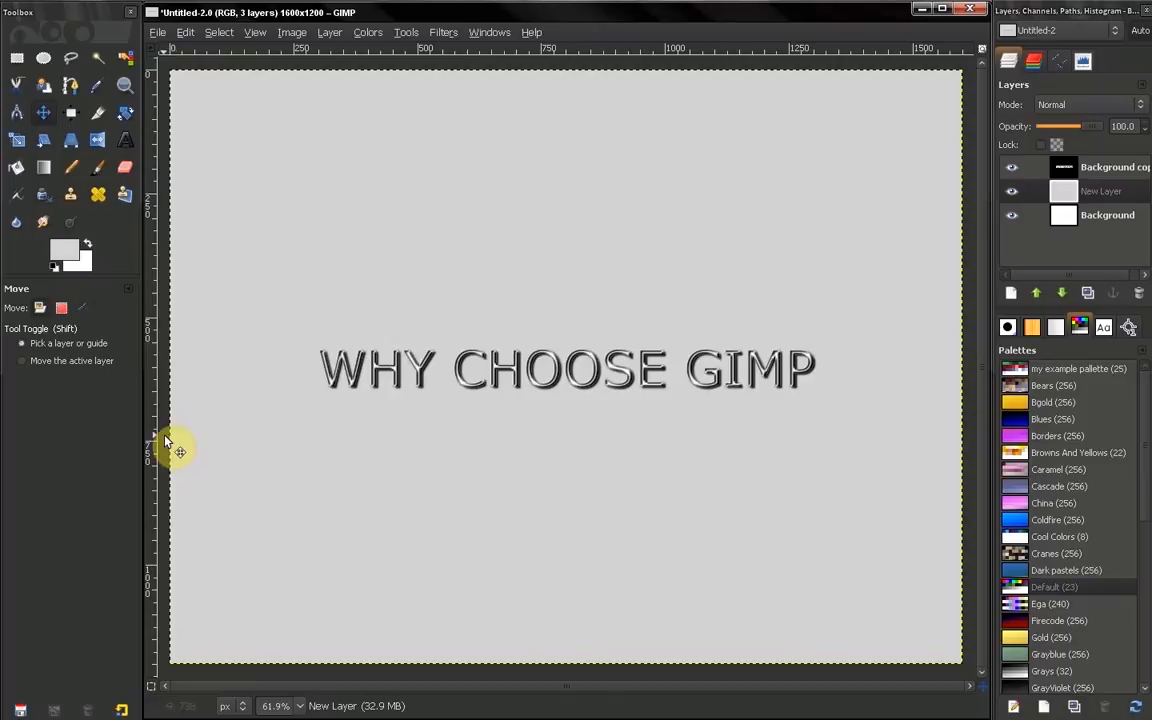
{"action": "mouse_move", "coordinate": [30, 417]}
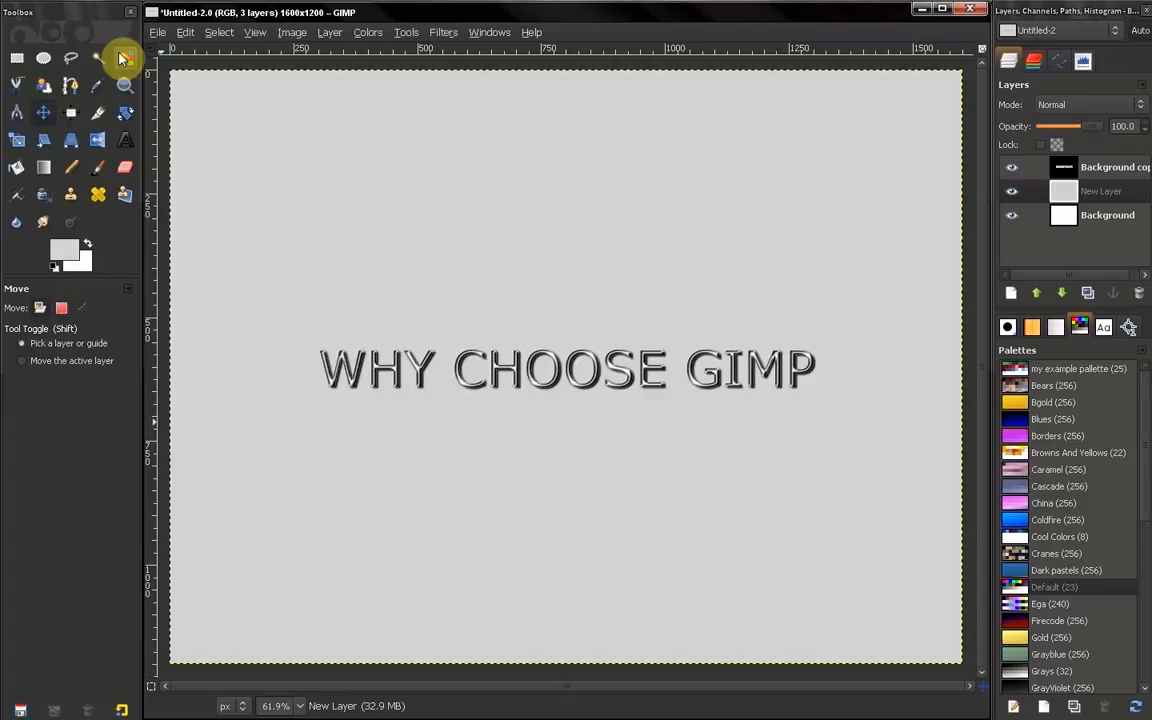
{"action": "mouse_move", "coordinate": [287, 250]}
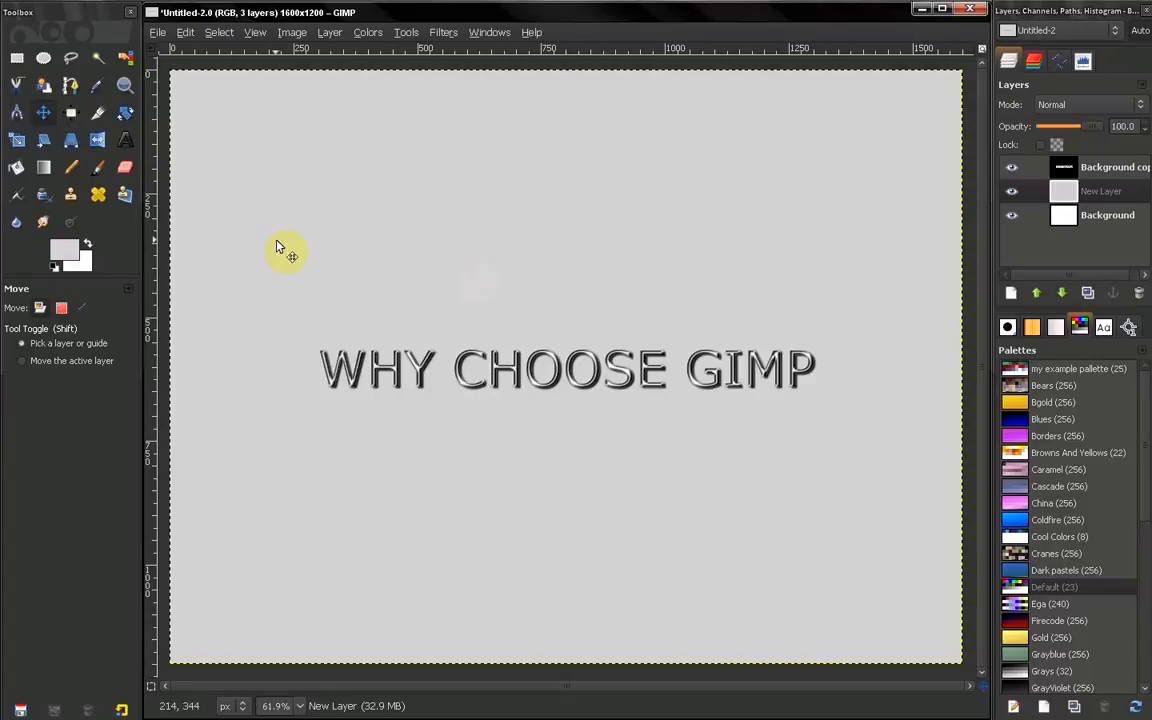
{"action": "mouse_move", "coordinate": [65, 361]}
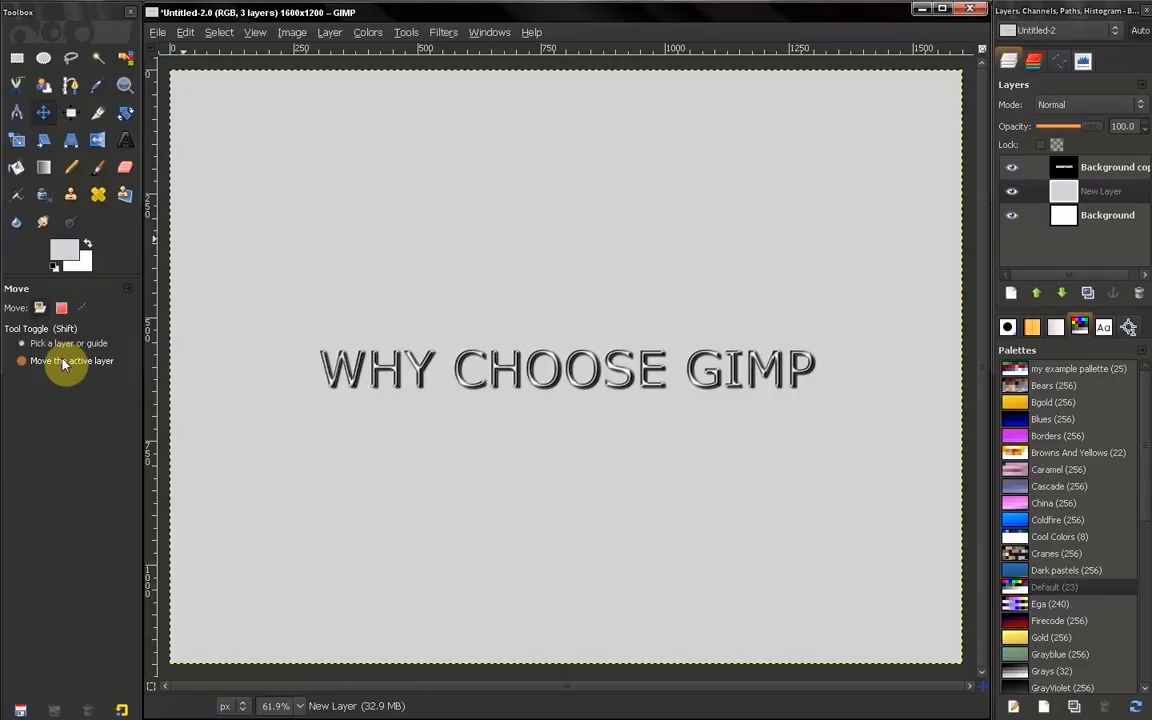
{"action": "mouse_move", "coordinate": [127, 373]}
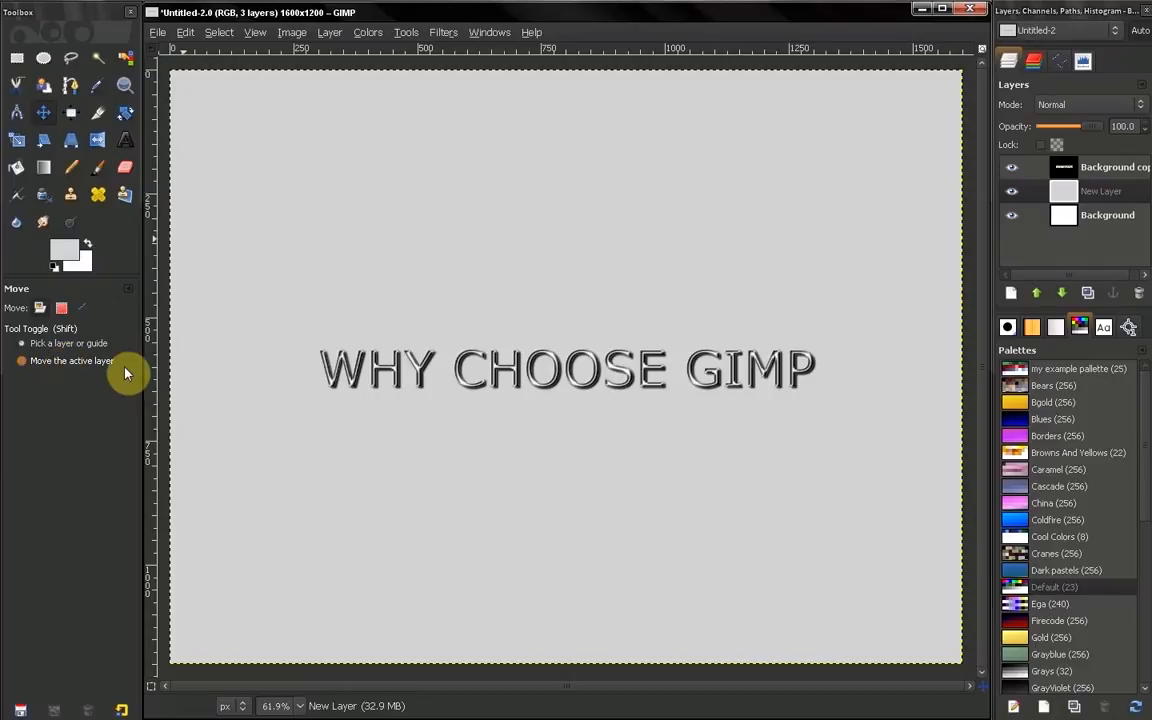